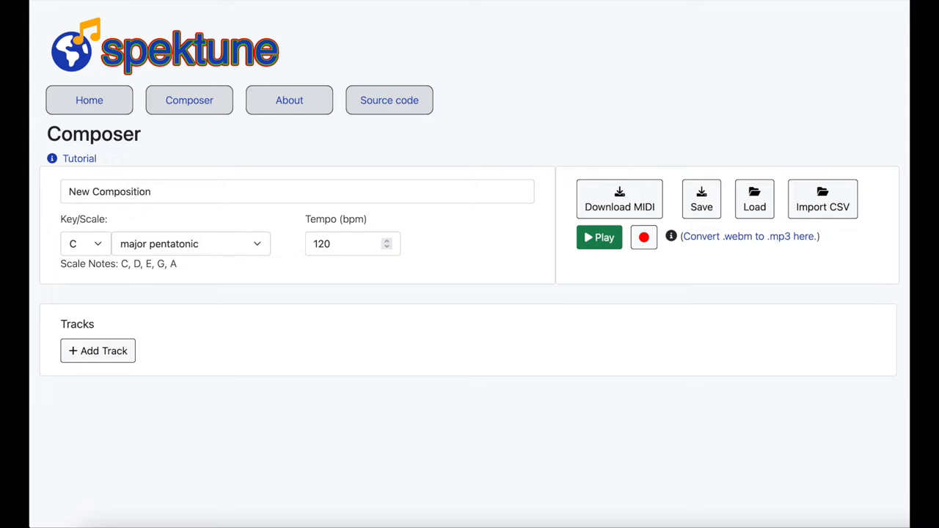
mouse_move(835, 206)
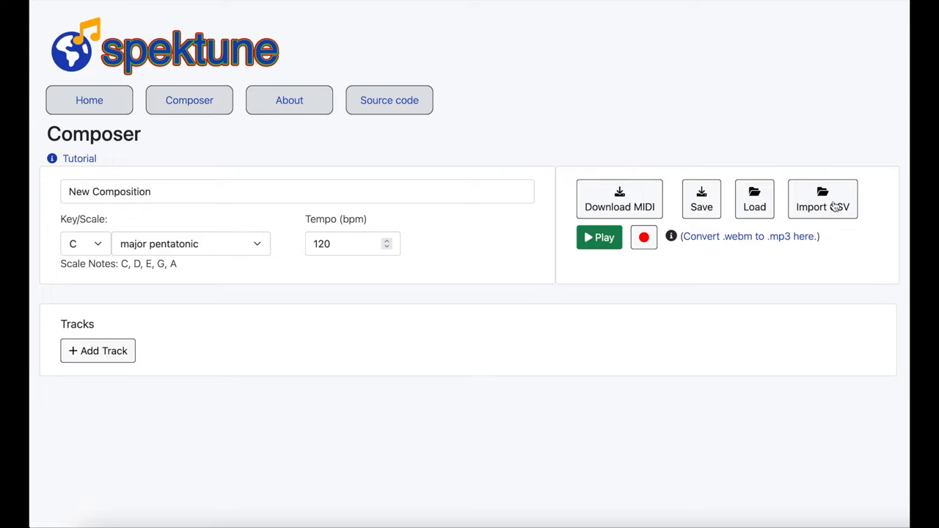
mouse_move(823, 206)
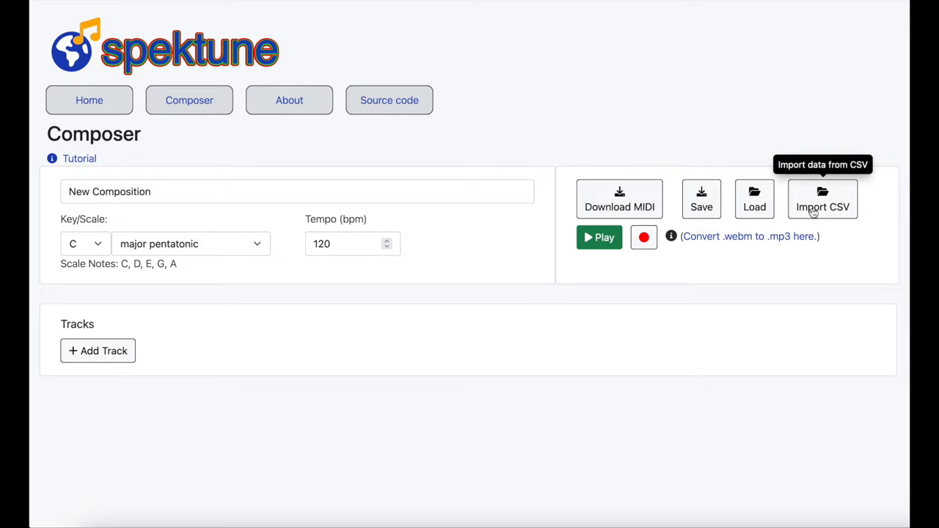
- Import the CSV data file to create Blue (Rrs 443), Green (Rrs 547) and Red (Rrs 667) tracks
left_click(823, 199)
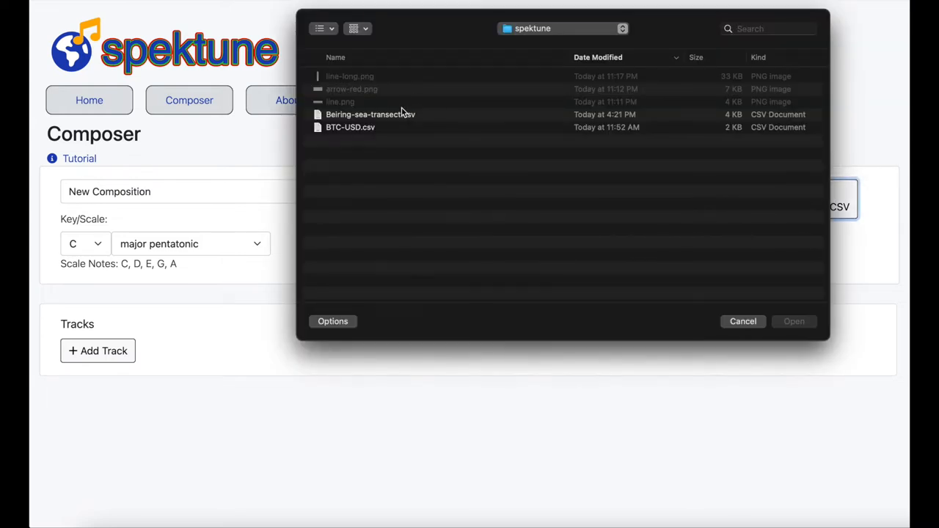
left_click(742, 322)
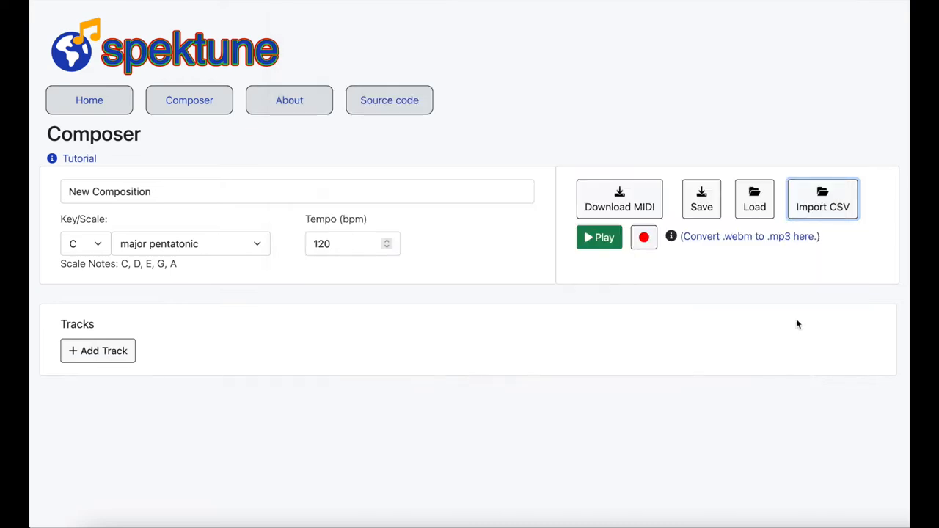
left_click(97, 350)
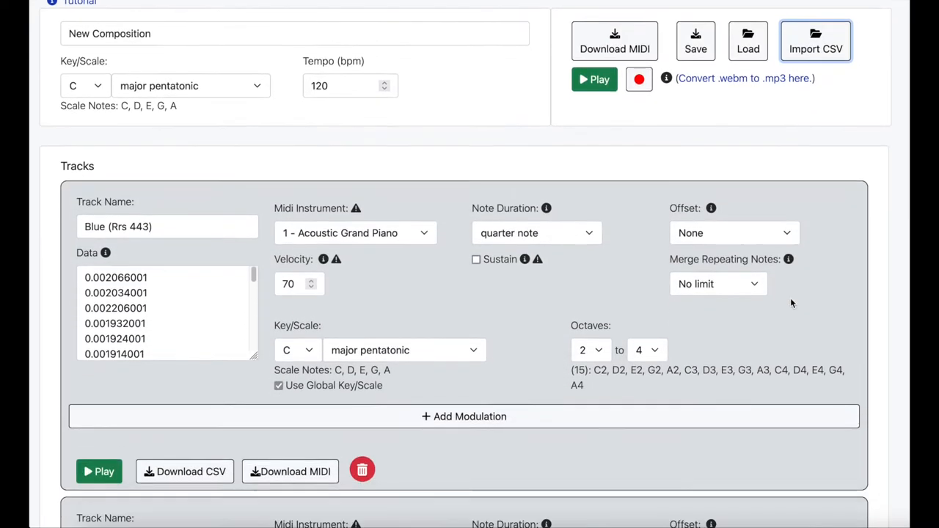
scroll("down", 3)
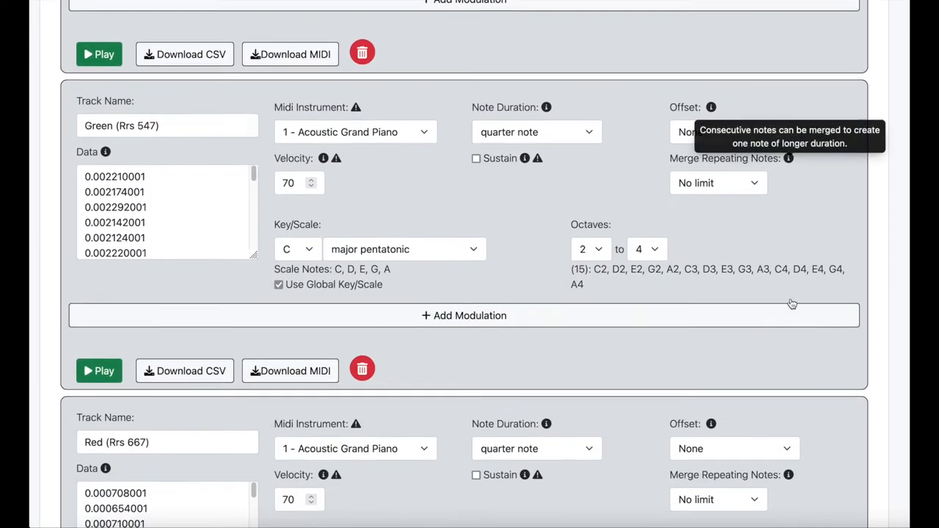
scroll("down", 3)
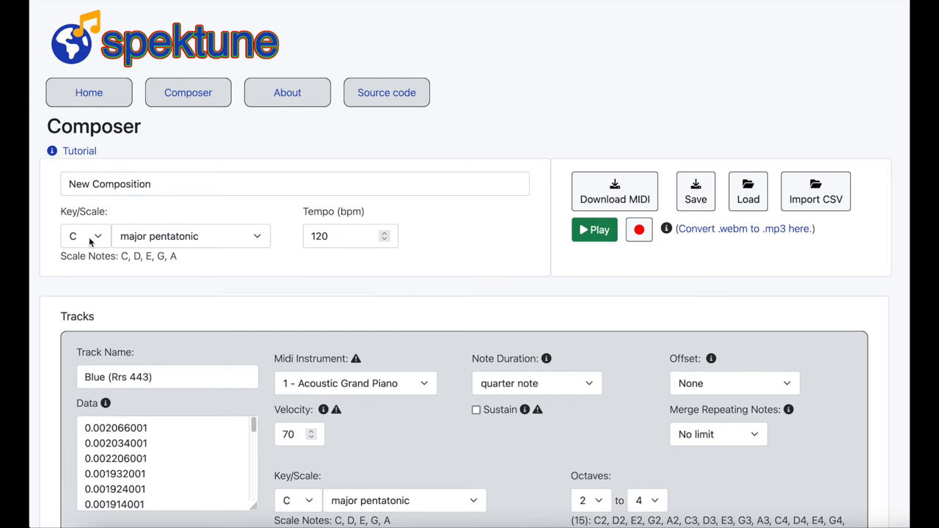
mouse_move(165, 244)
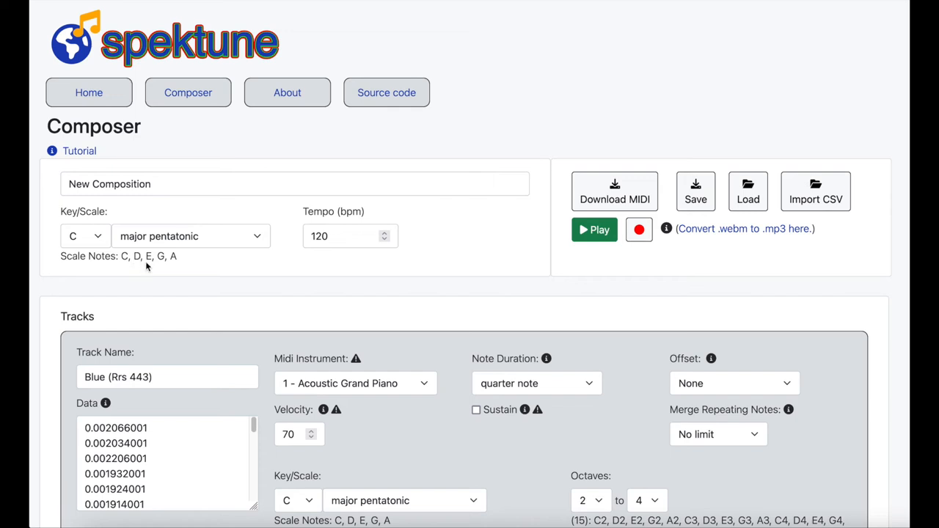
- Assign instrument 74 - Flute to the Blue track and 47 - Orchestral Harp to Green
scroll("down", 3)
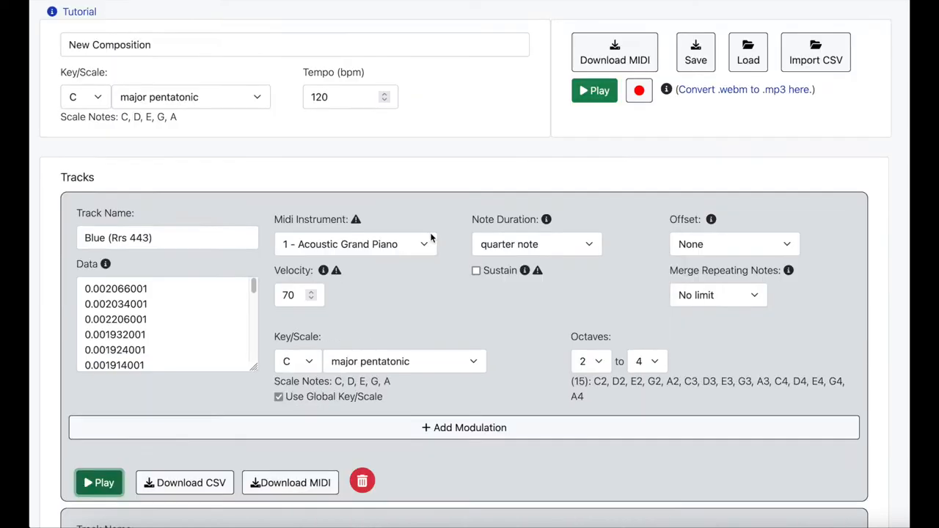
mouse_move(422, 244)
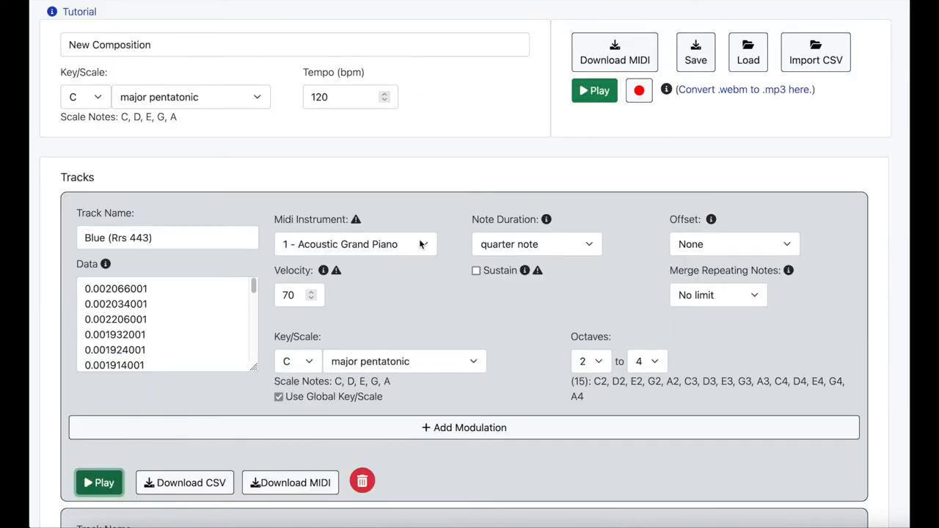
scroll("down", 3)
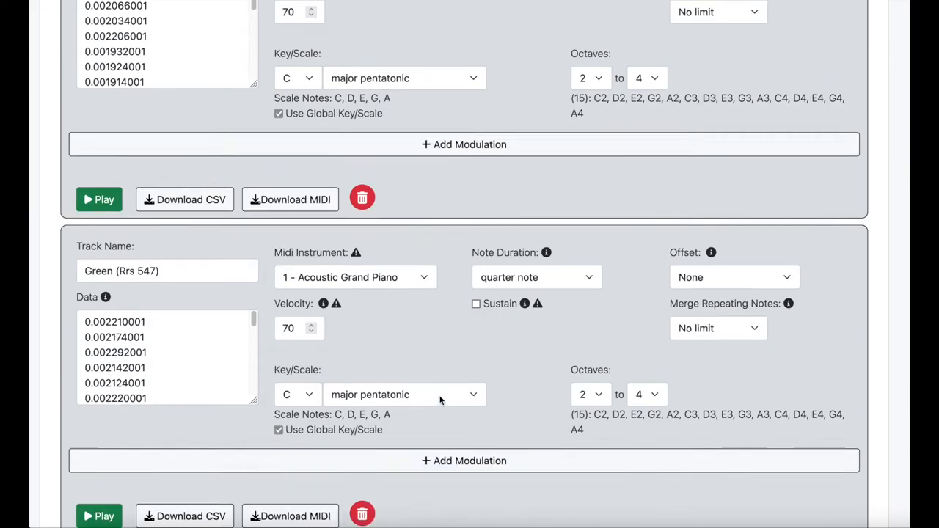
scroll("down", 3)
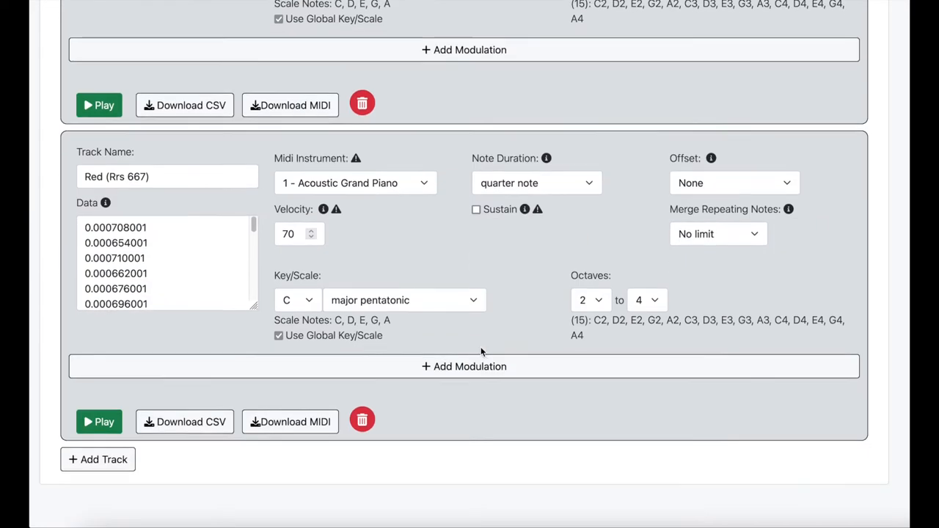
left_click(355, 183)
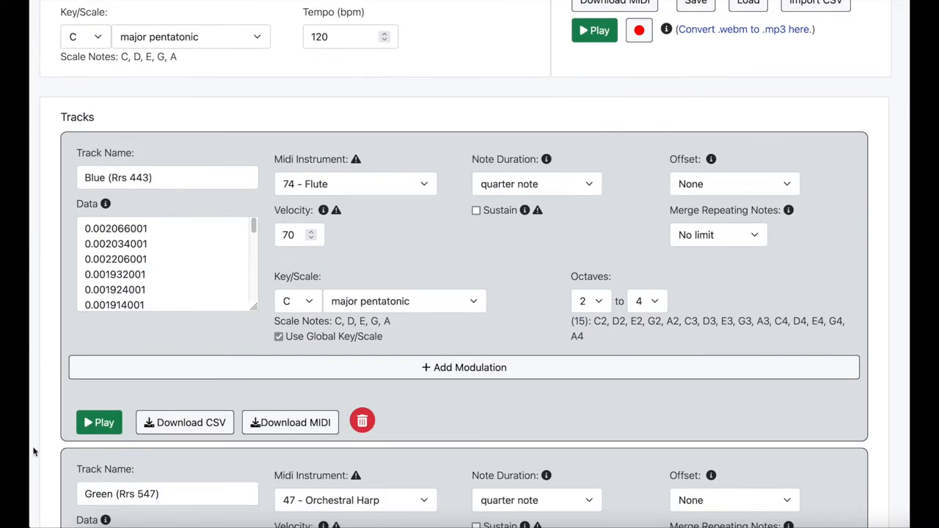
- Set the Flute track's octave range to 4–6 and play that track alone
left_click(99, 422)
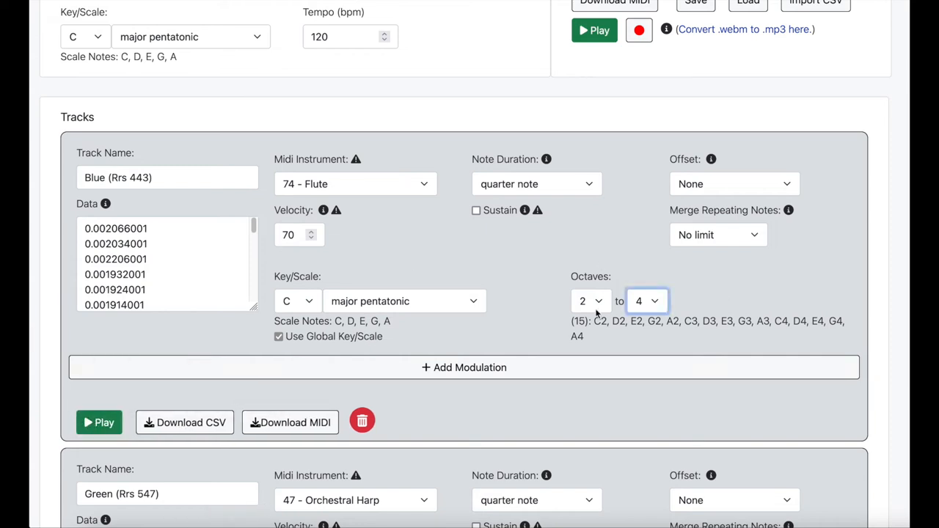
left_click(647, 301)
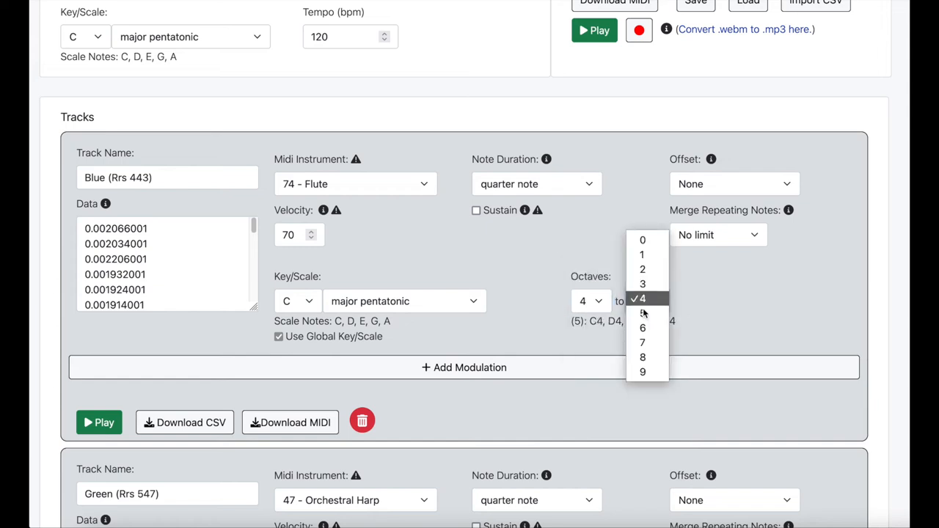
left_click(642, 328)
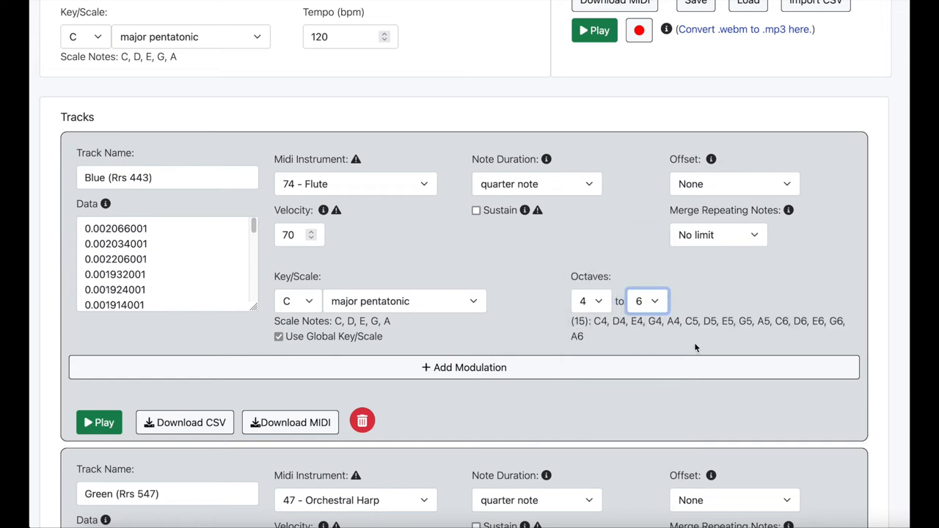
left_click(99, 422)
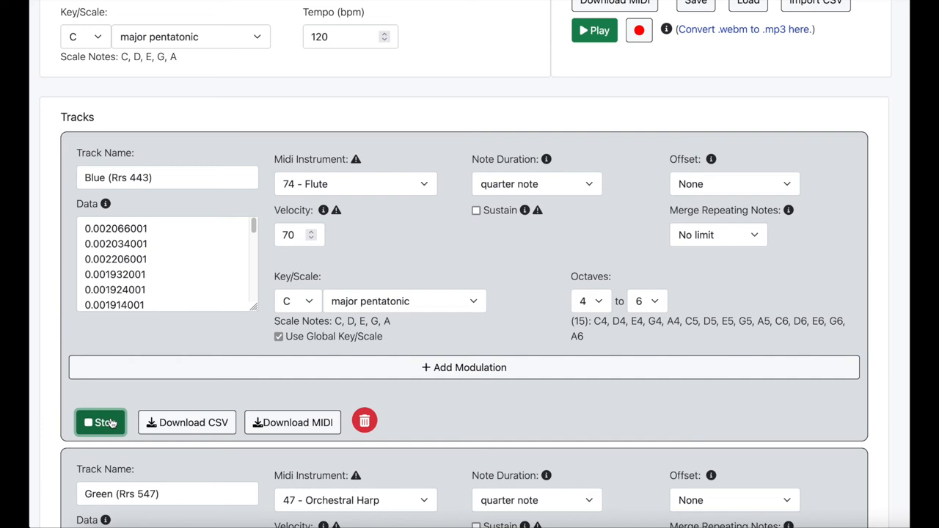
- Compare Flute playback with 'Do not merge', then set repeating-note merging to 3
left_click(101, 423)
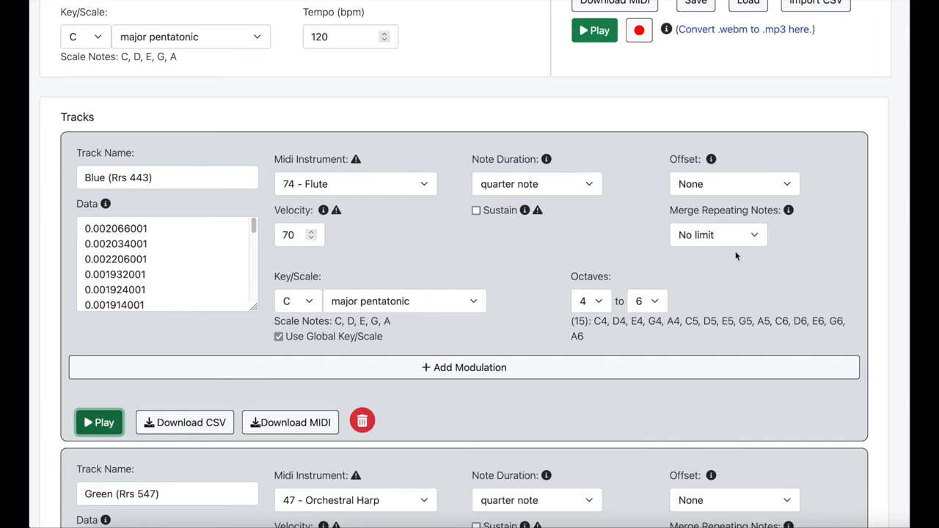
left_click(718, 235)
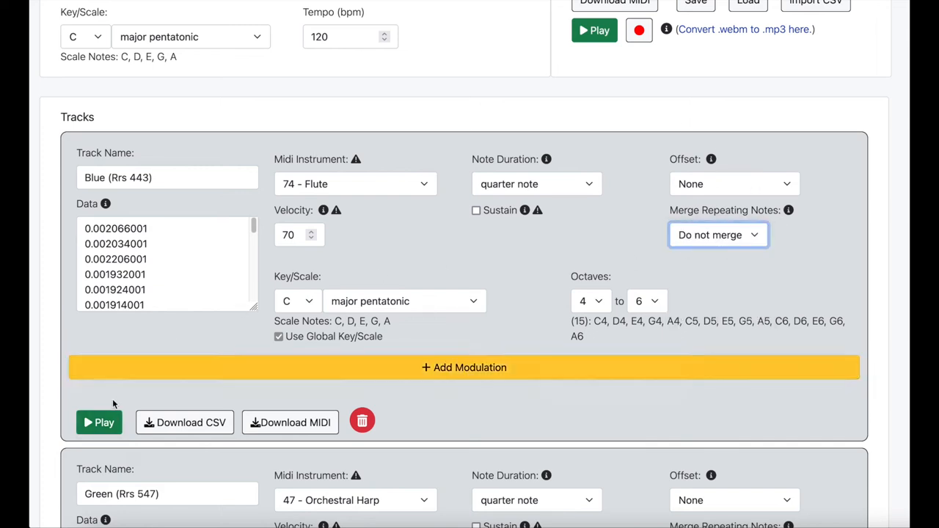
left_click(99, 422)
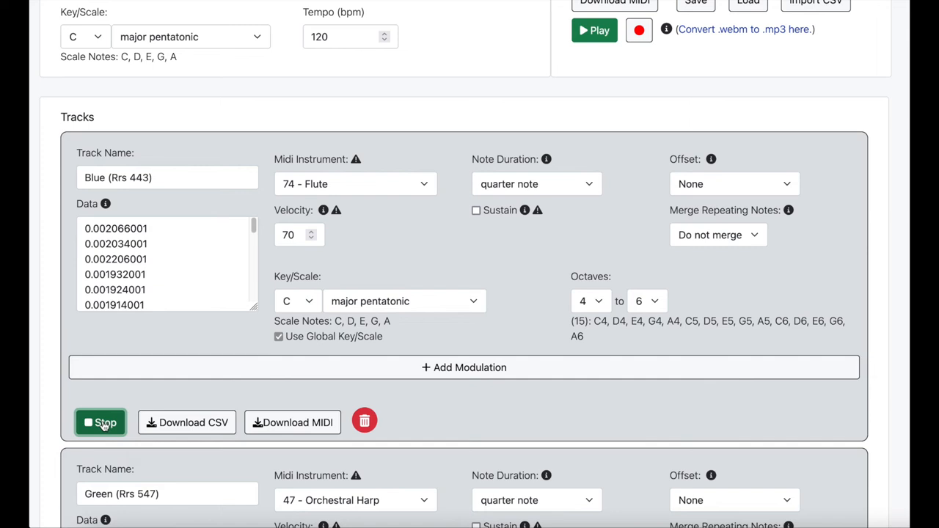
left_click(101, 422)
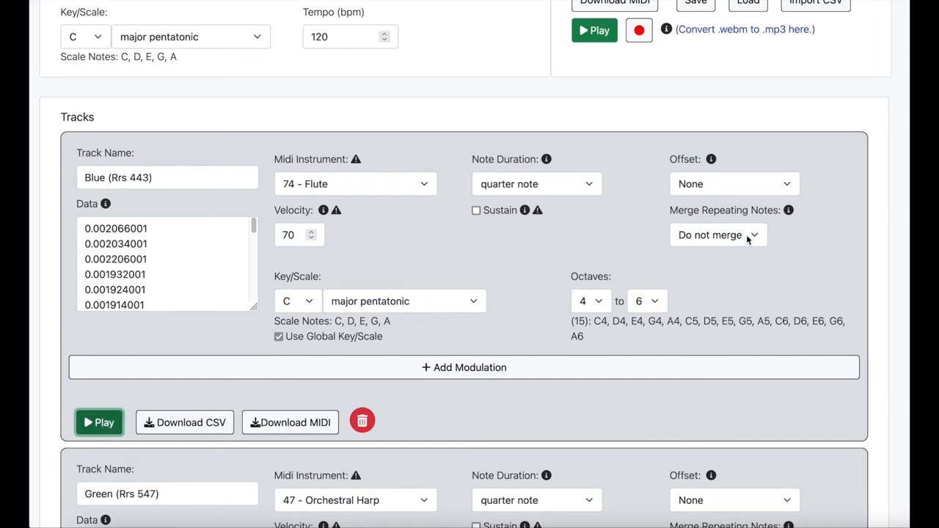
left_click(717, 234)
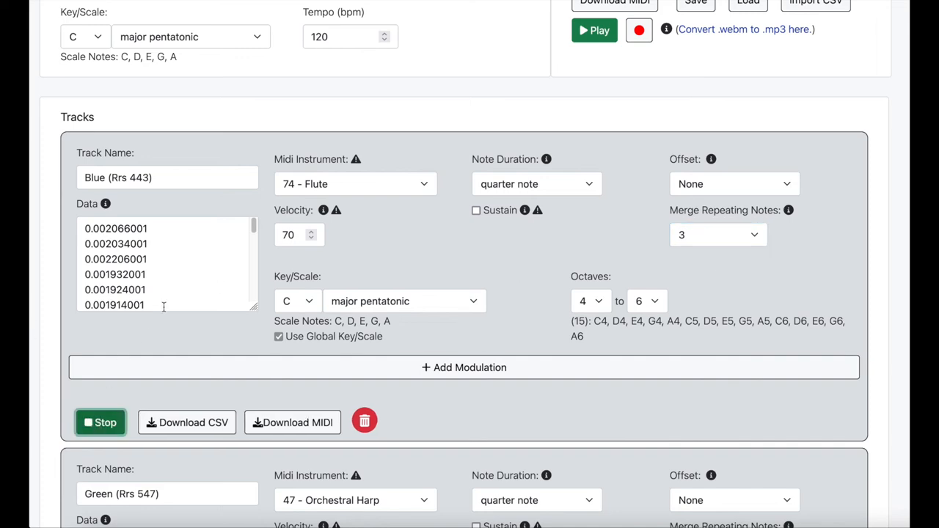
mouse_move(215, 341)
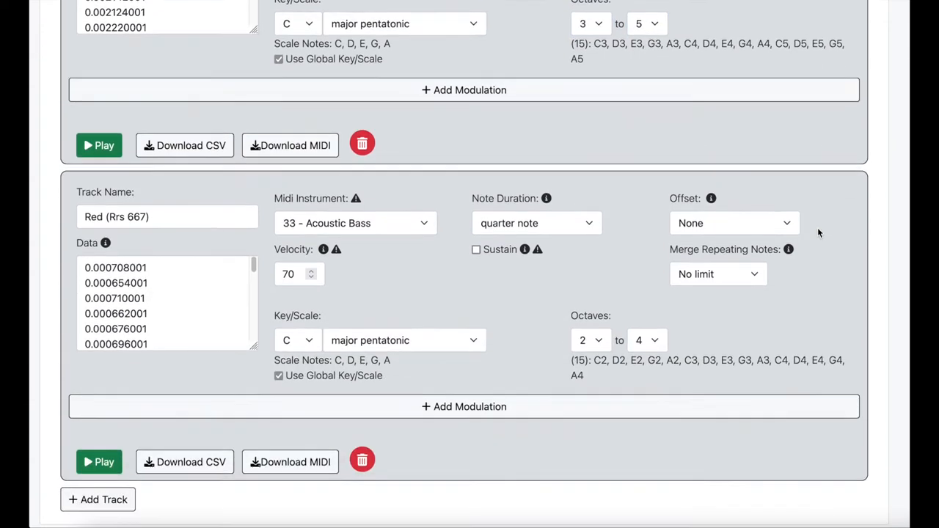
- Set the Eddy composition's tempo to 180 bpm and play the whole piece
scroll("up", 3)
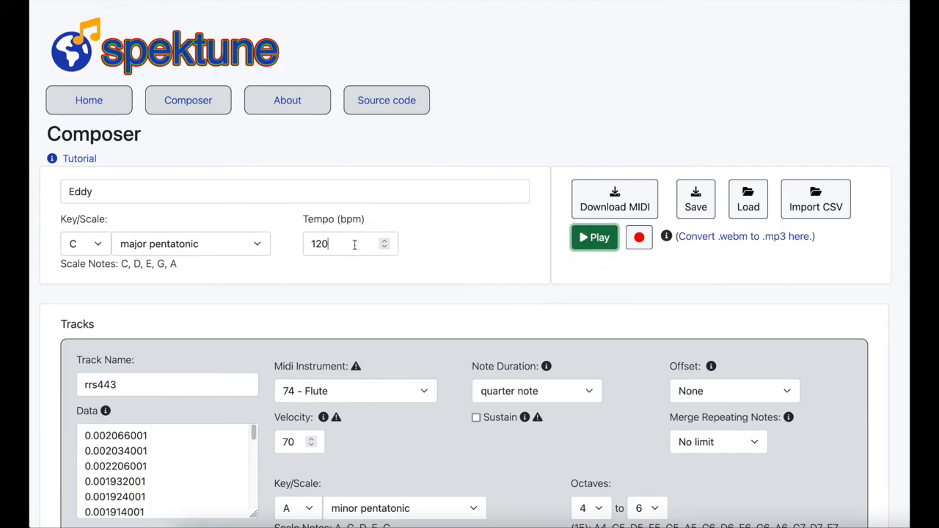
type("180")
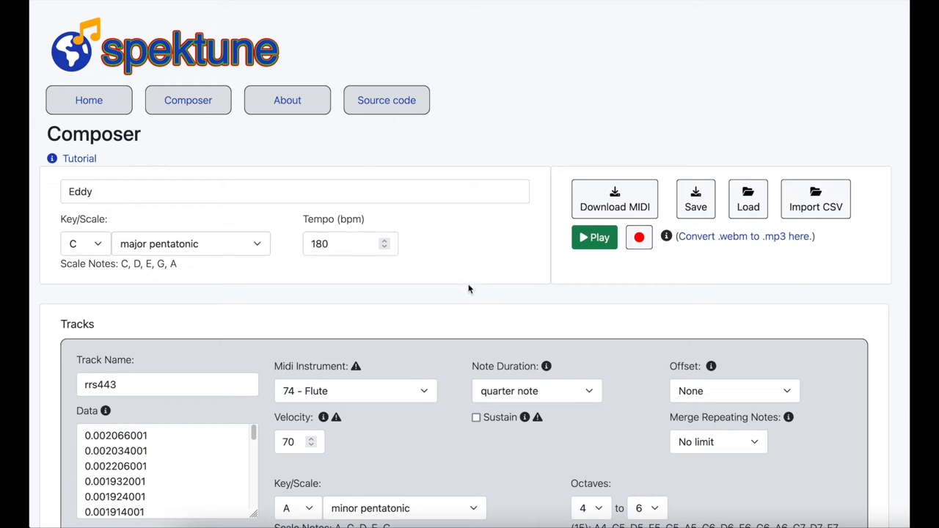
left_click(594, 236)
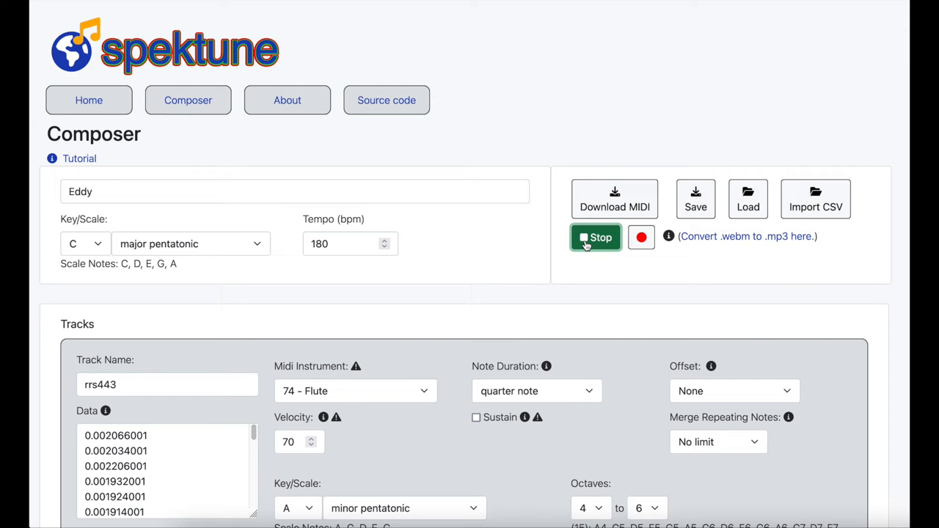
left_click(595, 237)
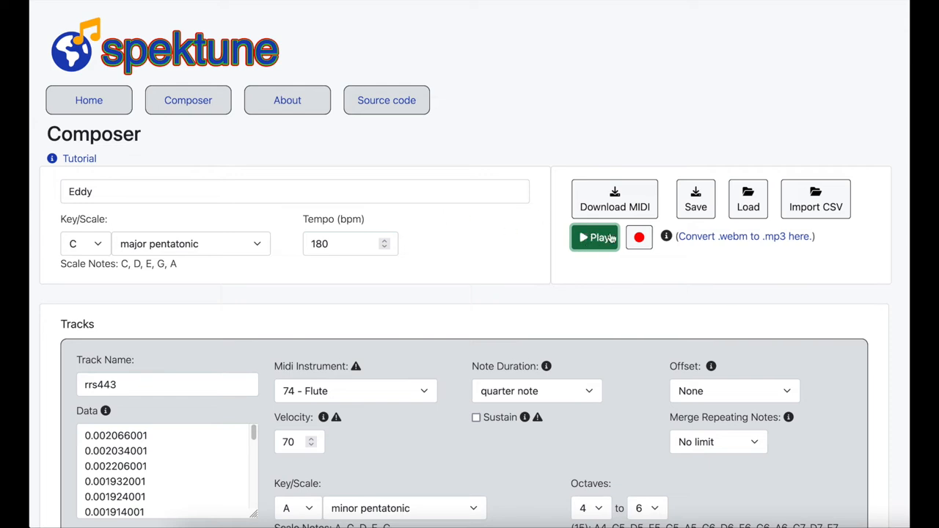
- Record the 180 bpm playback and download it as recording(16).webm
left_click(638, 237)
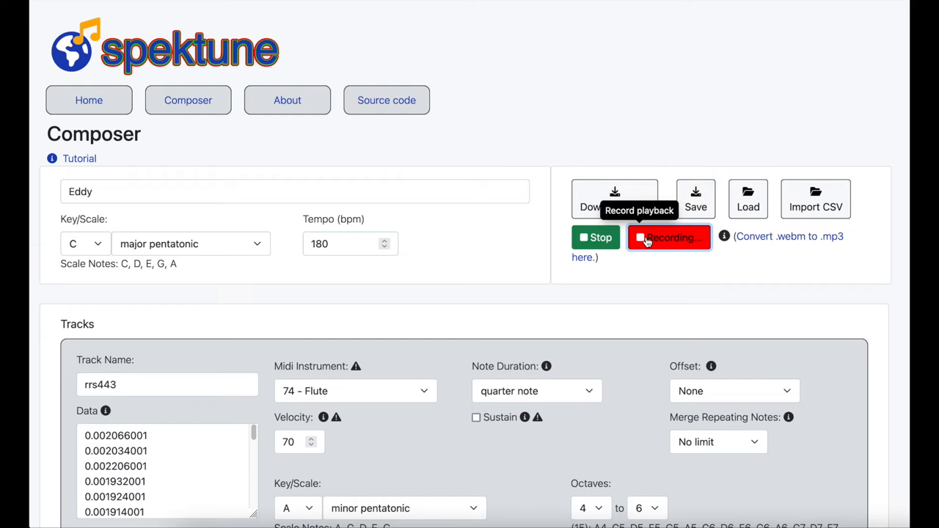
mouse_move(678, 280)
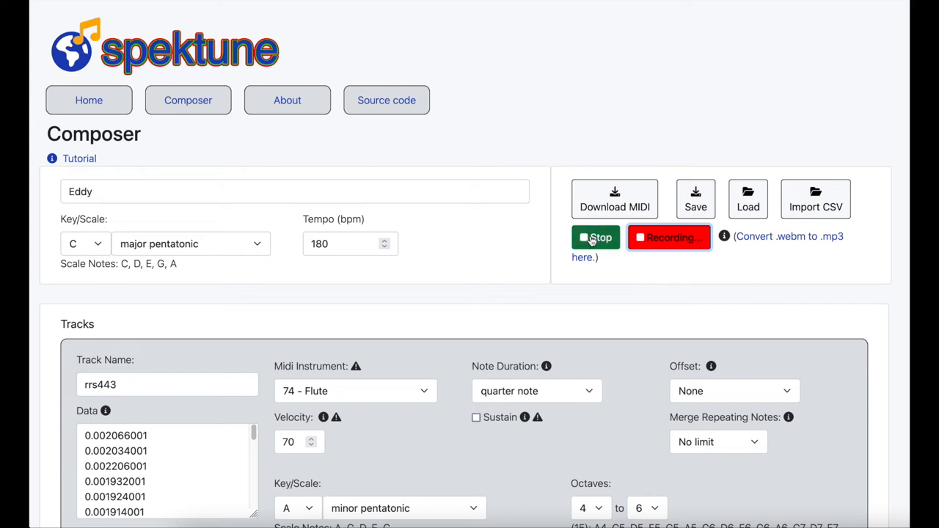
left_click(595, 237)
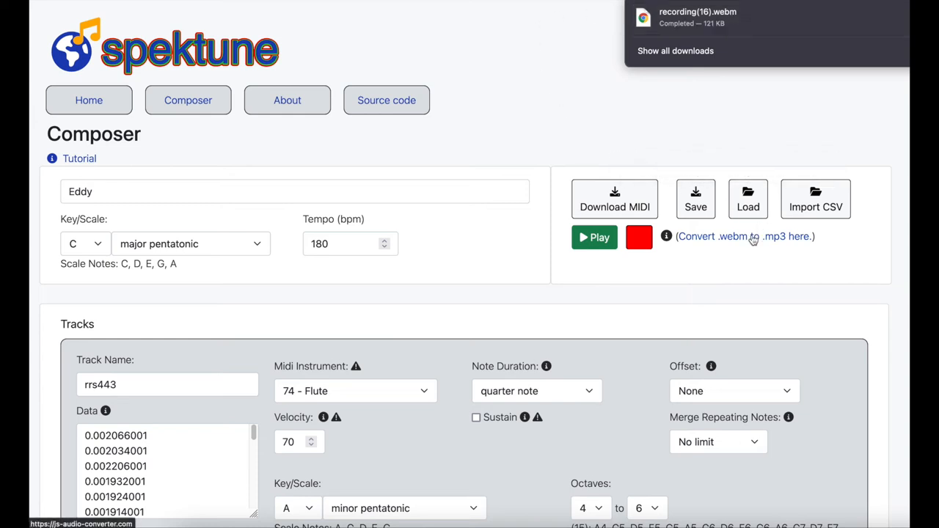
mouse_move(751, 241)
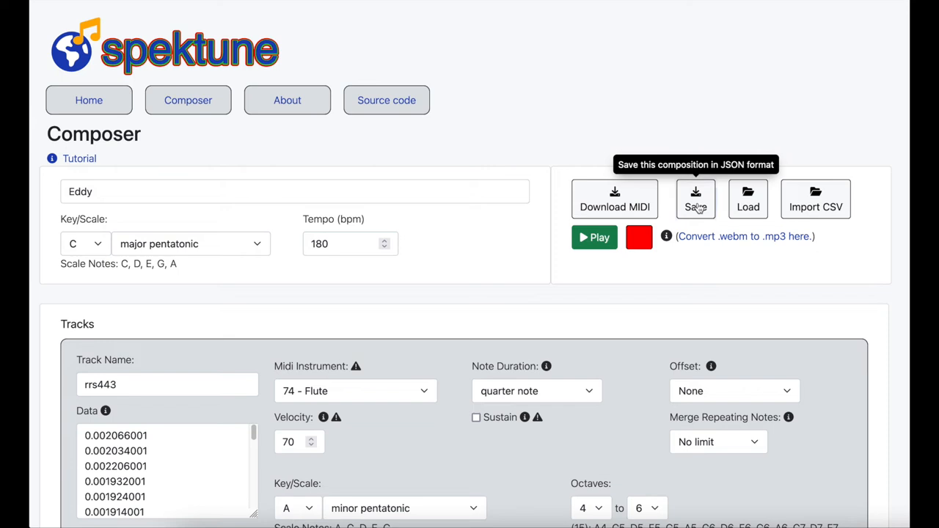
left_click(694, 199)
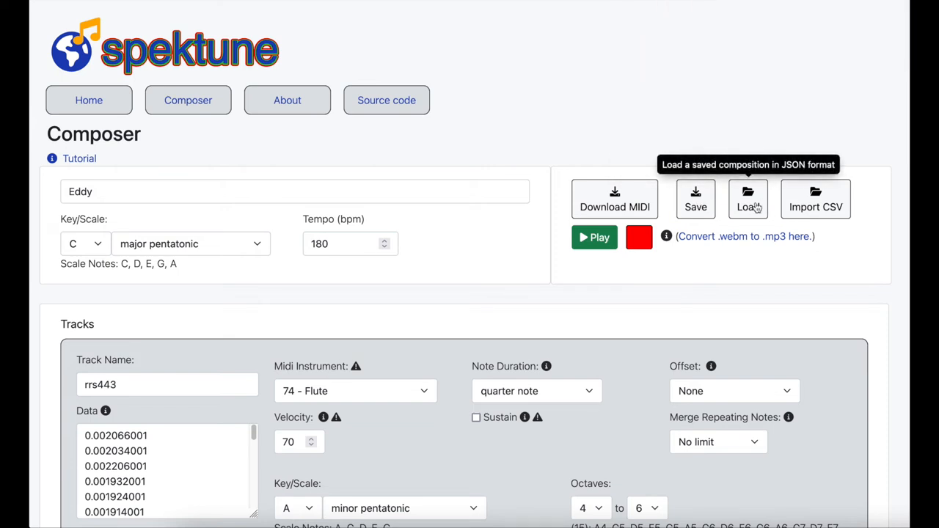
mouse_move(839, 120)
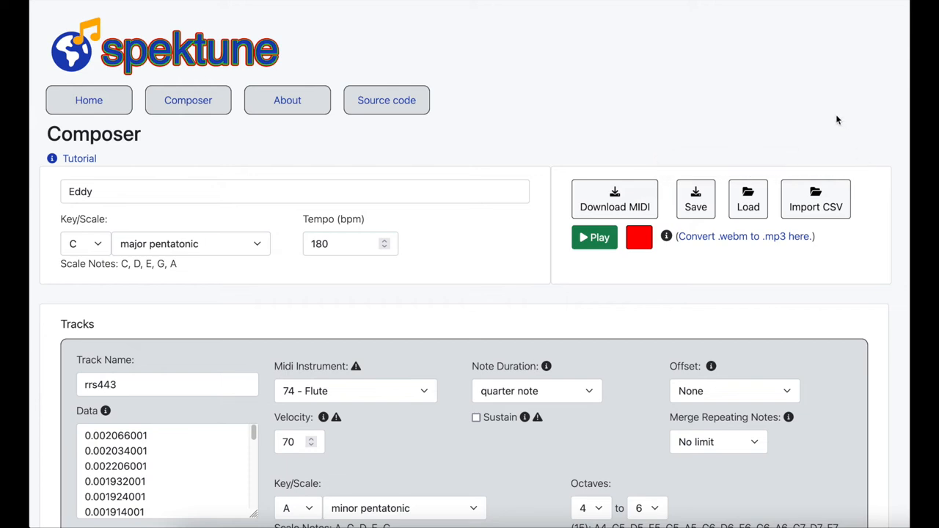
mouse_move(881, 141)
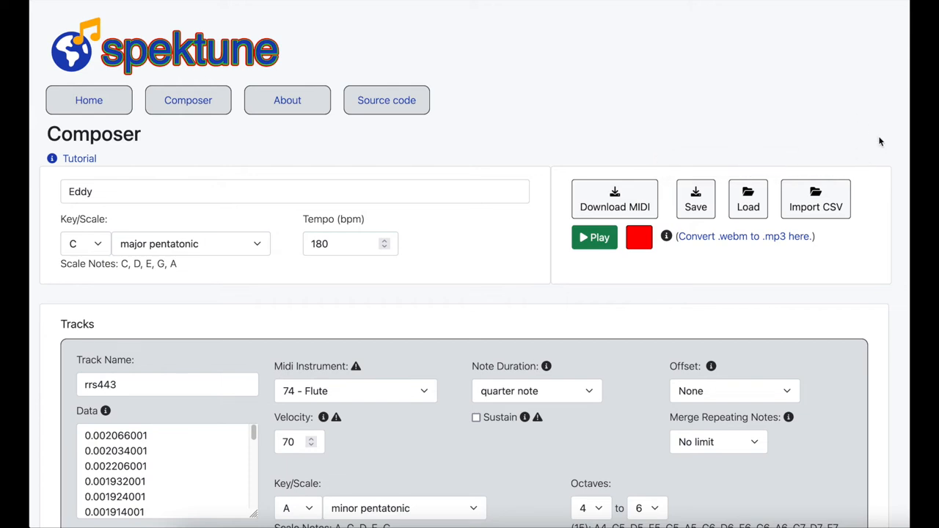
mouse_move(864, 474)
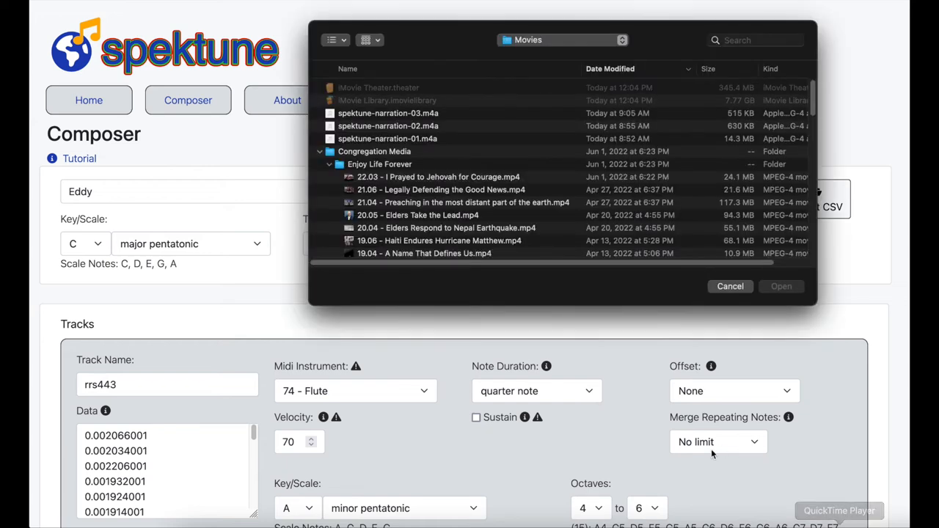
left_click(730, 286)
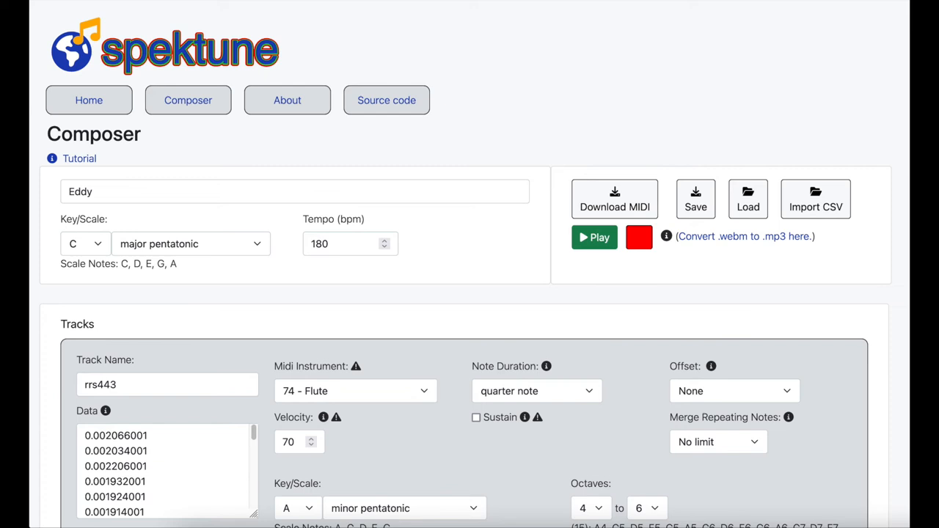
scroll("down", 3)
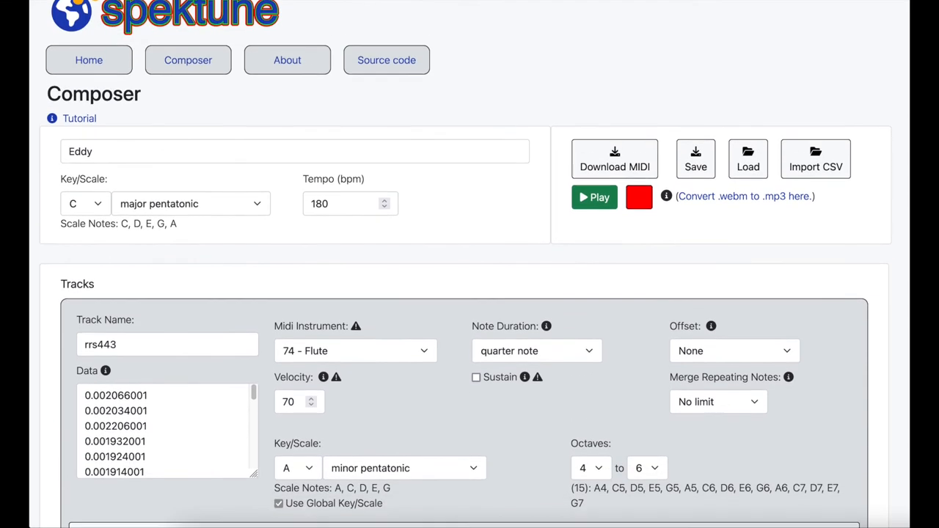
scroll("down", 3)
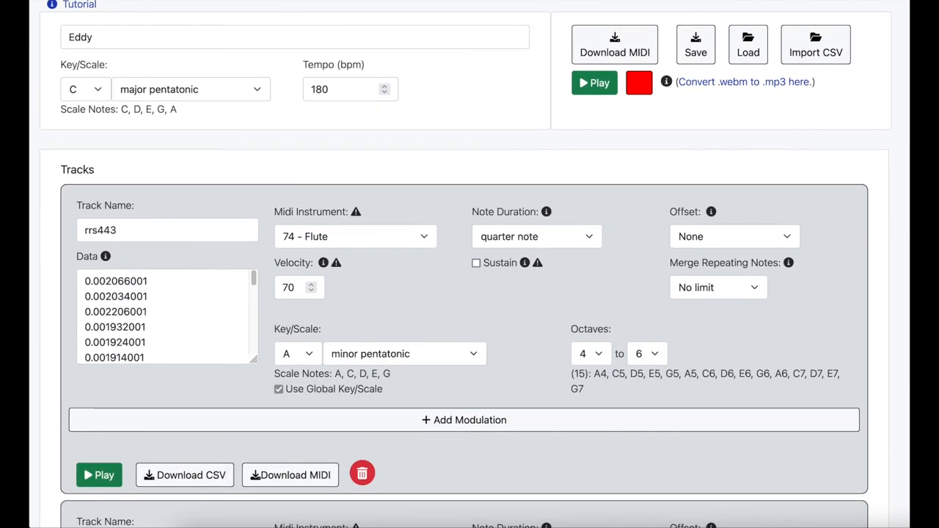
mouse_move(537, 505)
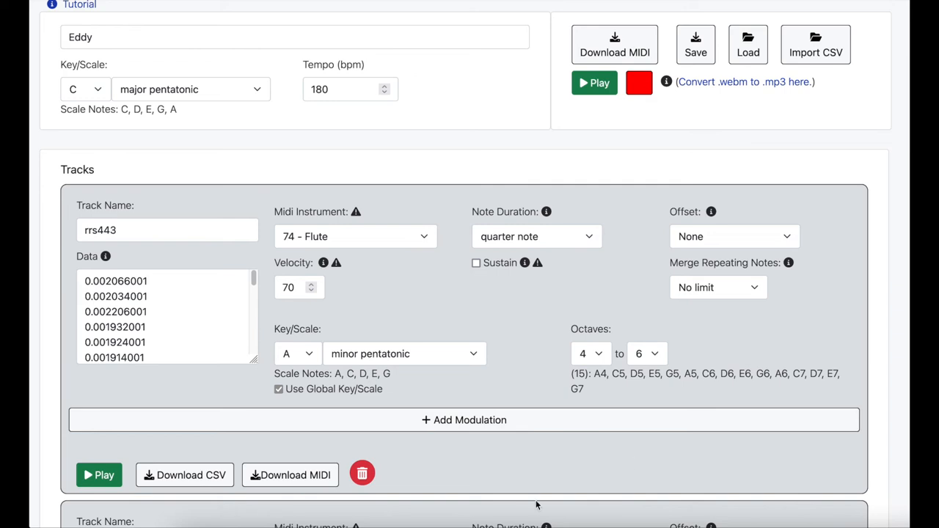
mouse_move(290, 475)
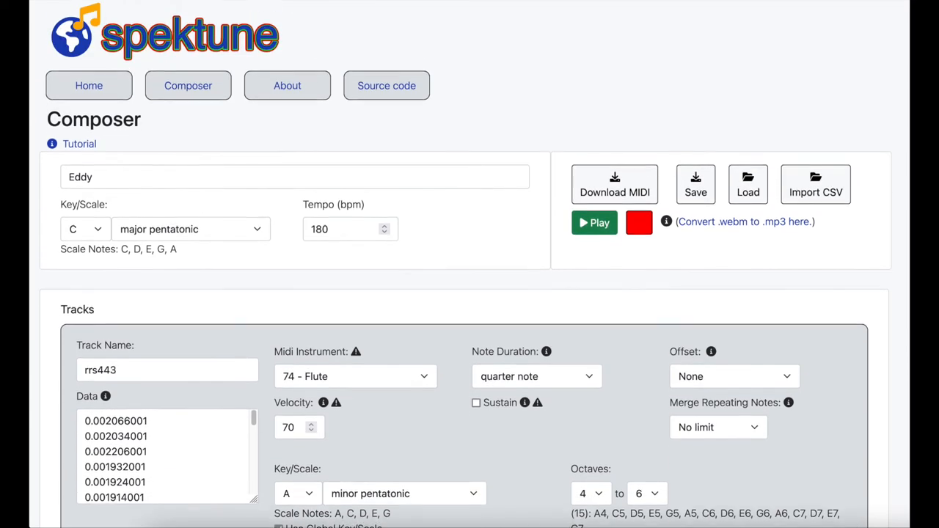
scroll("down", 3)
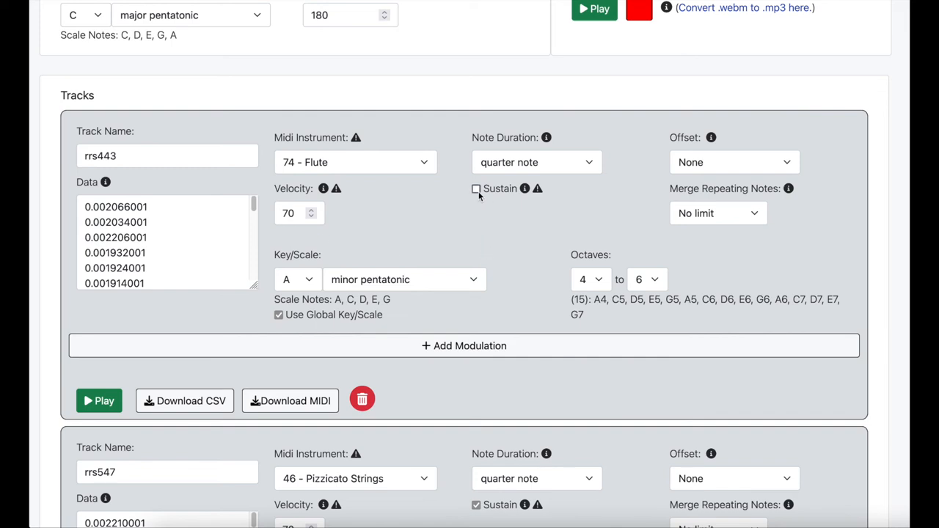
mouse_move(506, 198)
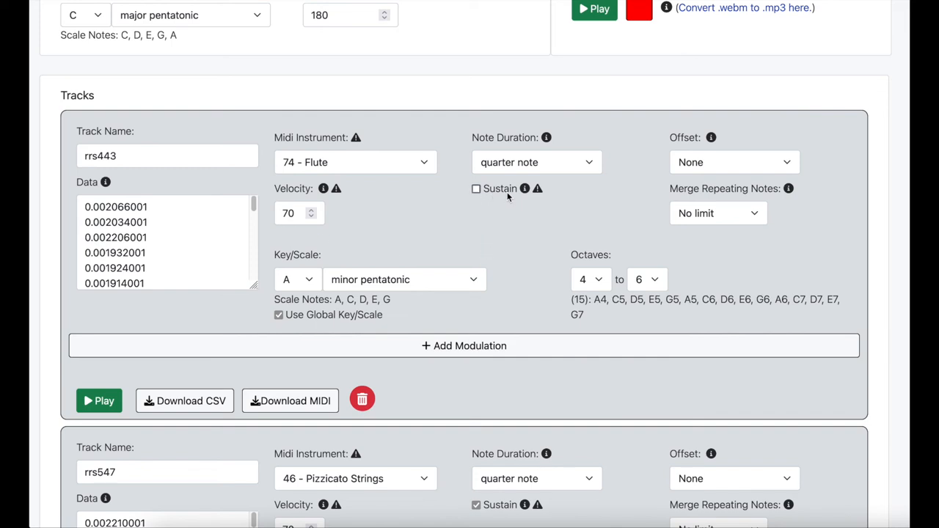
mouse_move(464, 346)
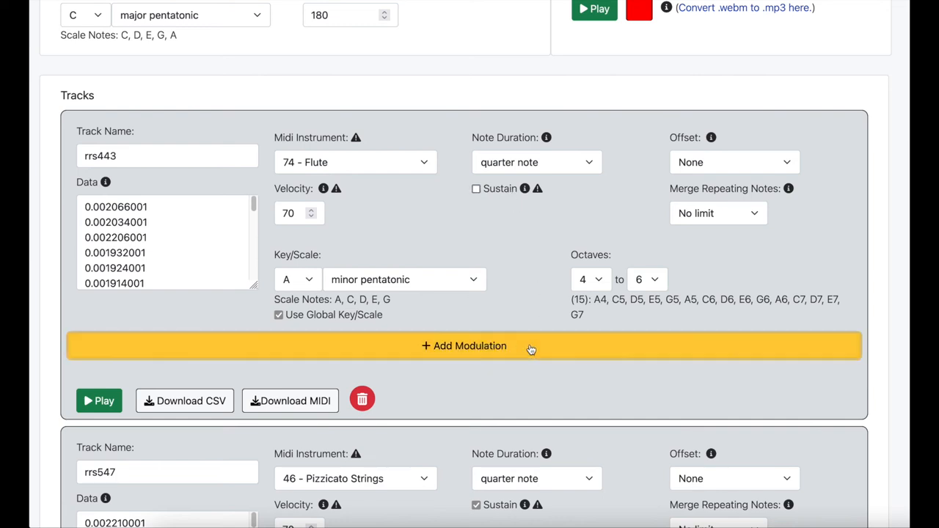
- Add a modulation lane to the Flute track and paste the copied numeric values into its Data box
left_click(463, 346)
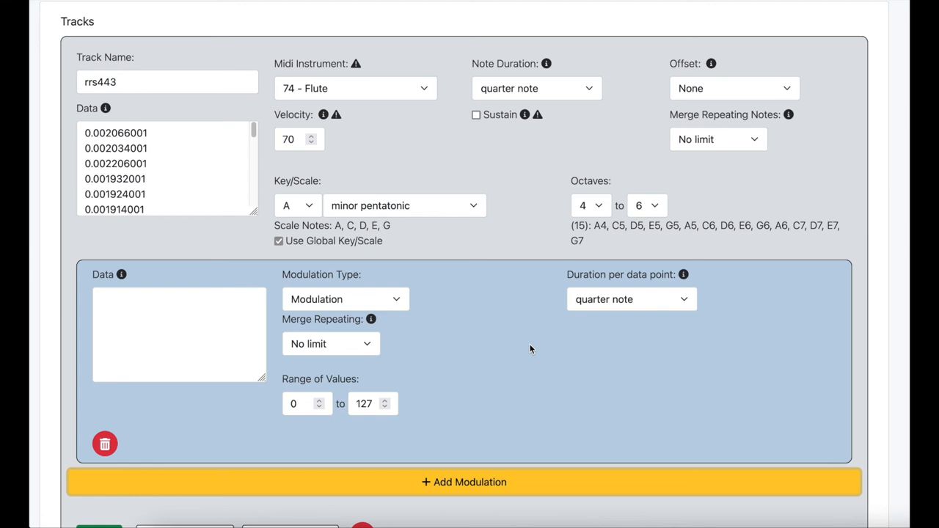
scroll("down", 3)
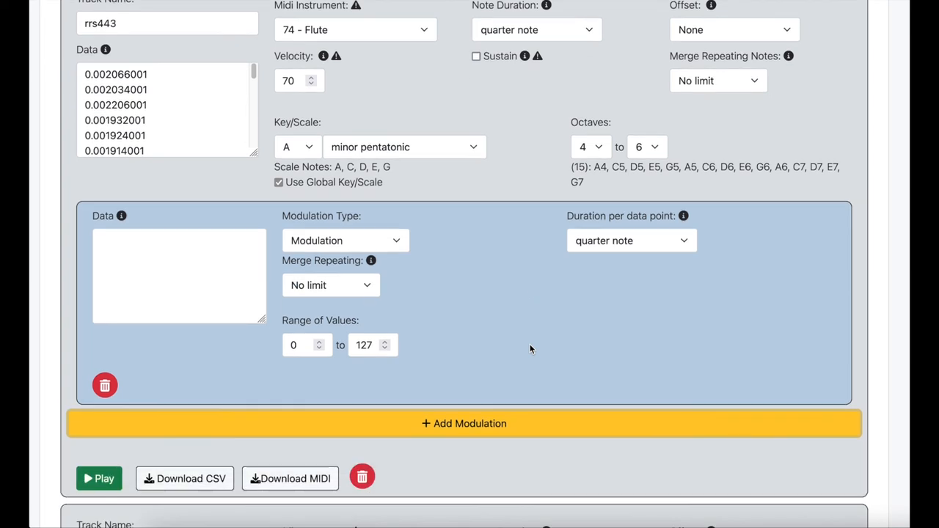
left_click(179, 276)
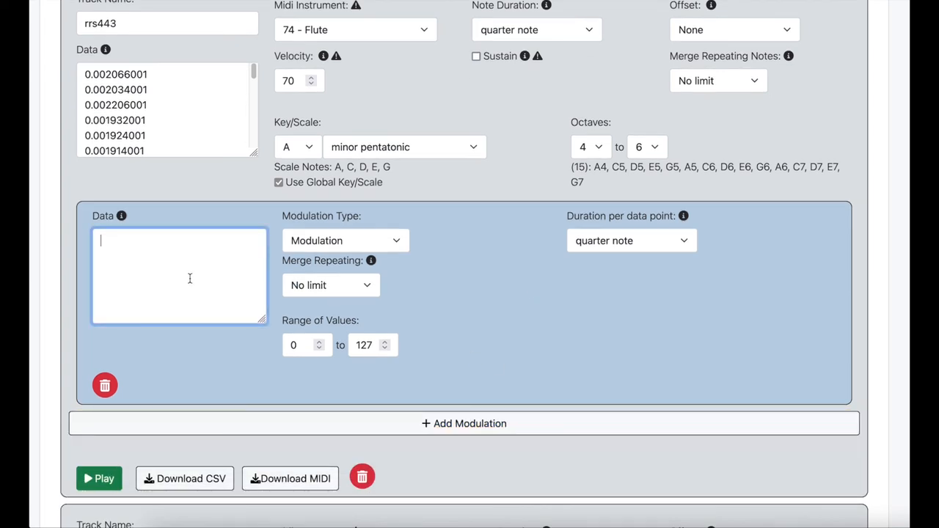
left_click(345, 240)
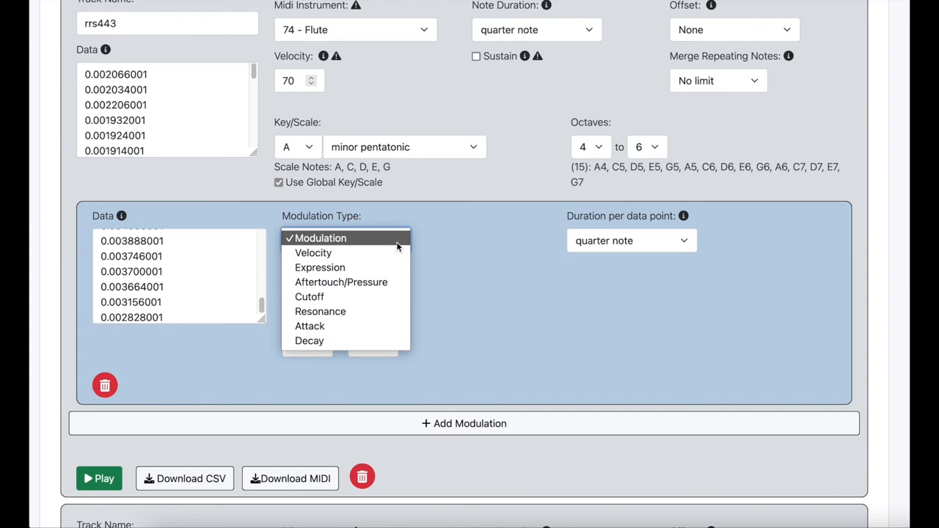
mouse_move(314, 252)
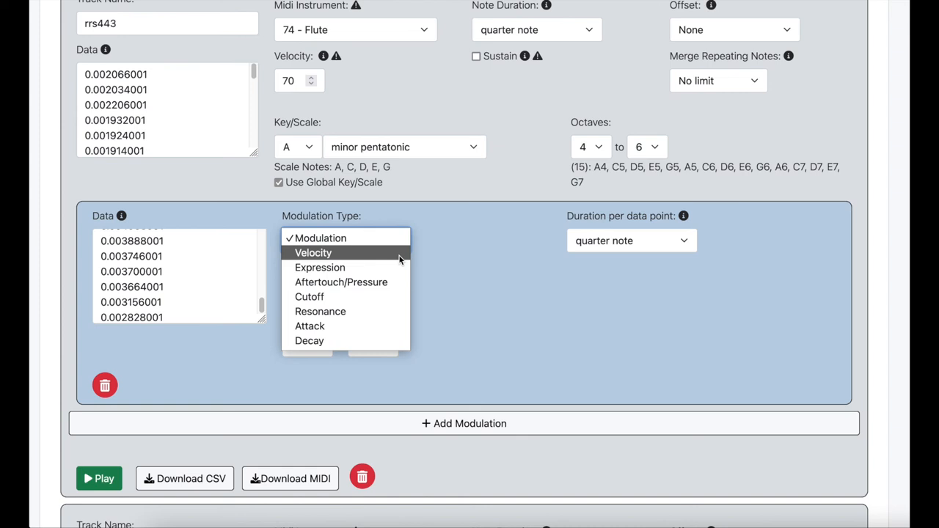
mouse_move(341, 282)
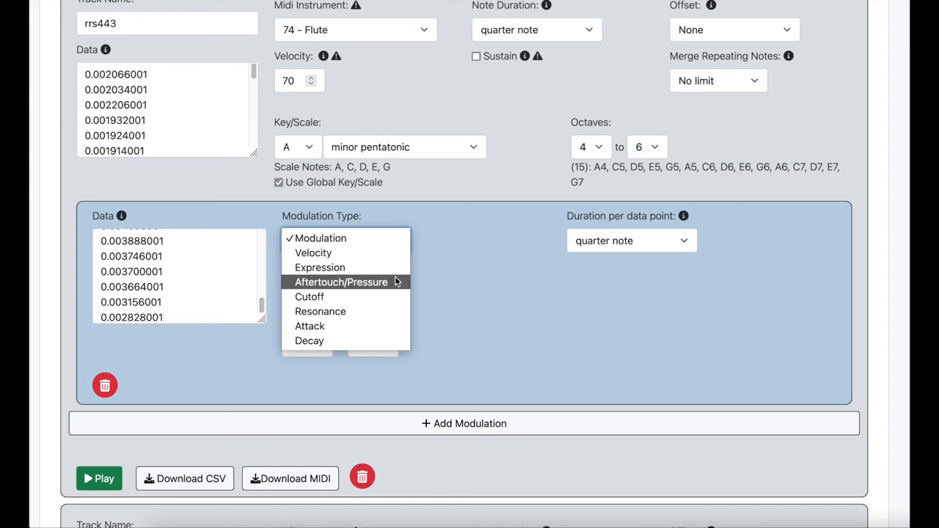
mouse_move(309, 326)
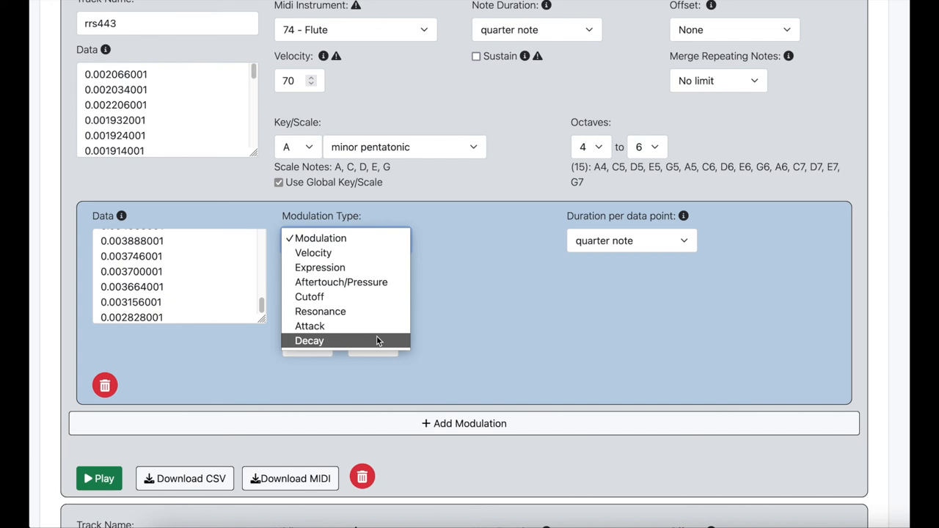
mouse_move(499, 356)
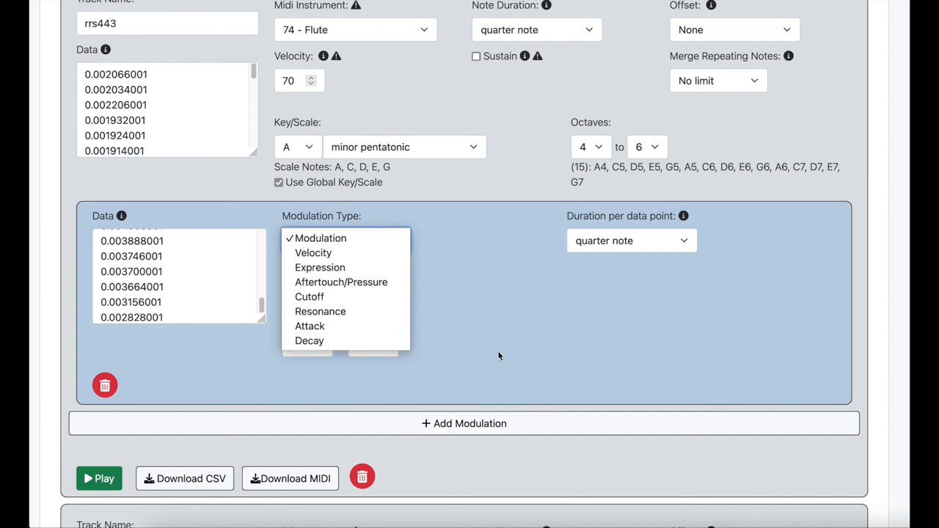
left_click(319, 237)
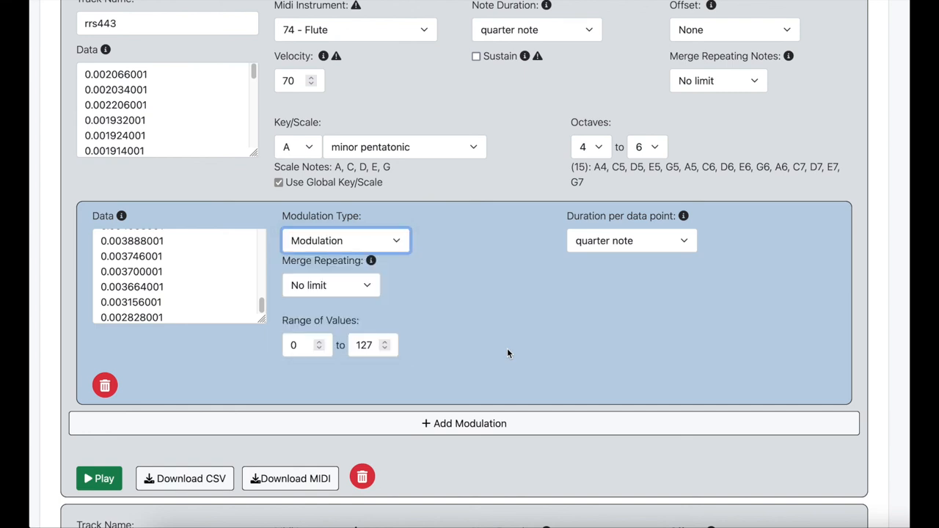